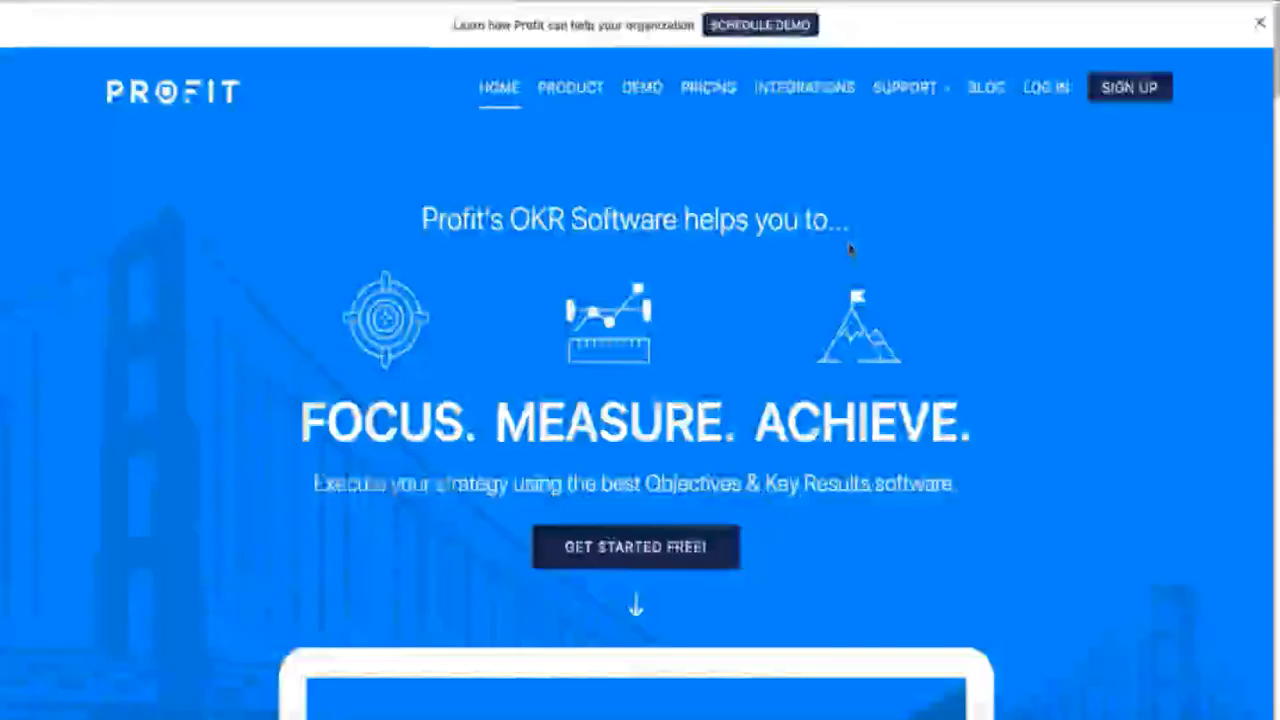
pyautogui.moveTo(850, 250)
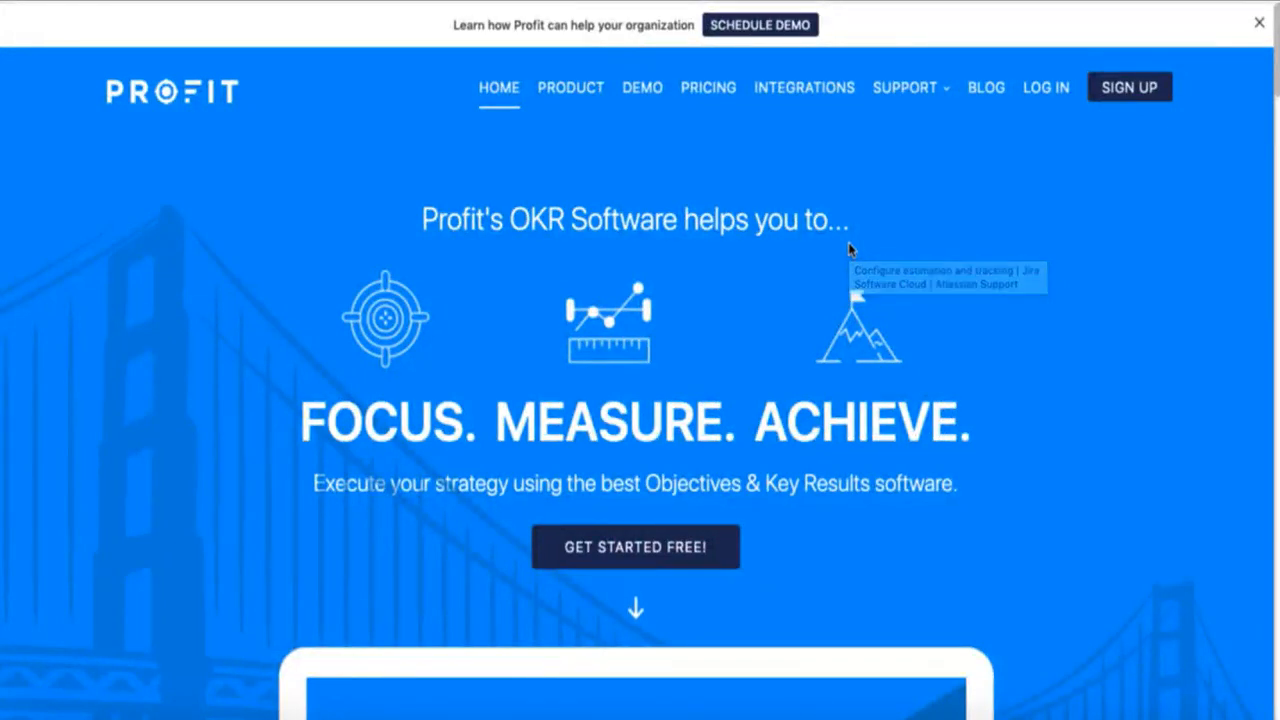
pyautogui.moveTo(970, 150)
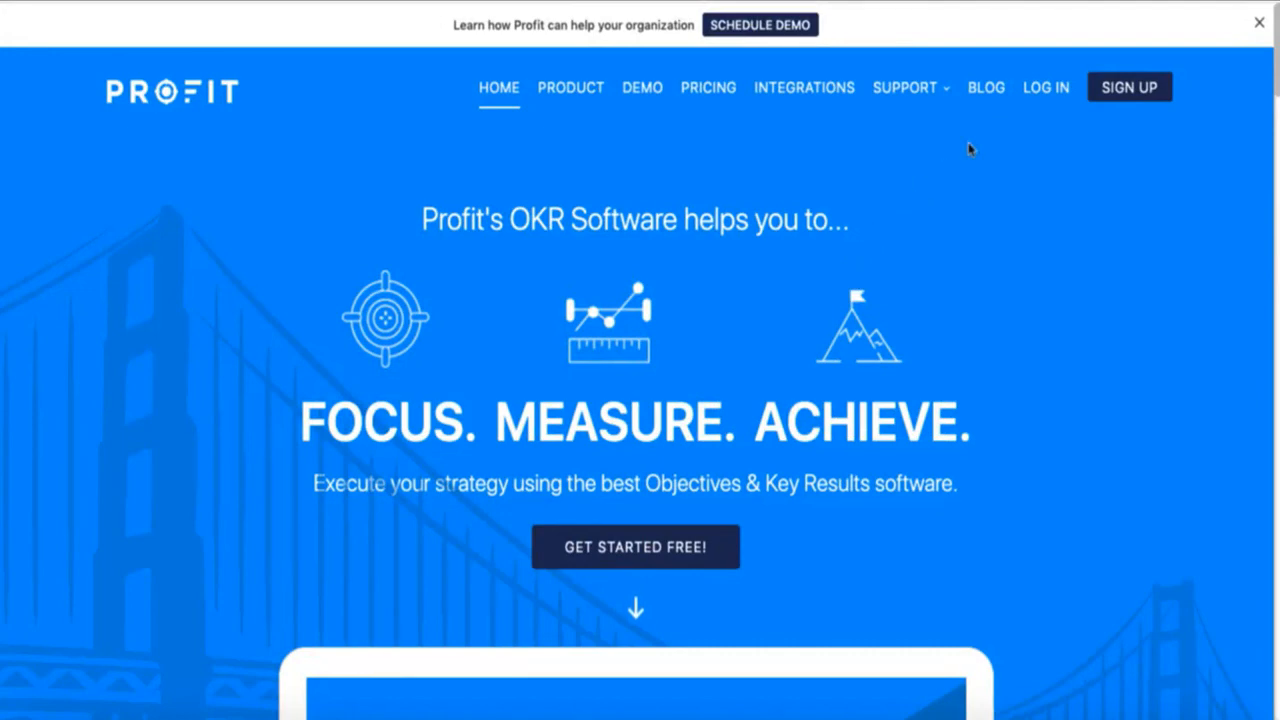
# Go from the Profit.co homepage to its login page via LOG IN
pyautogui.click(1045, 87)
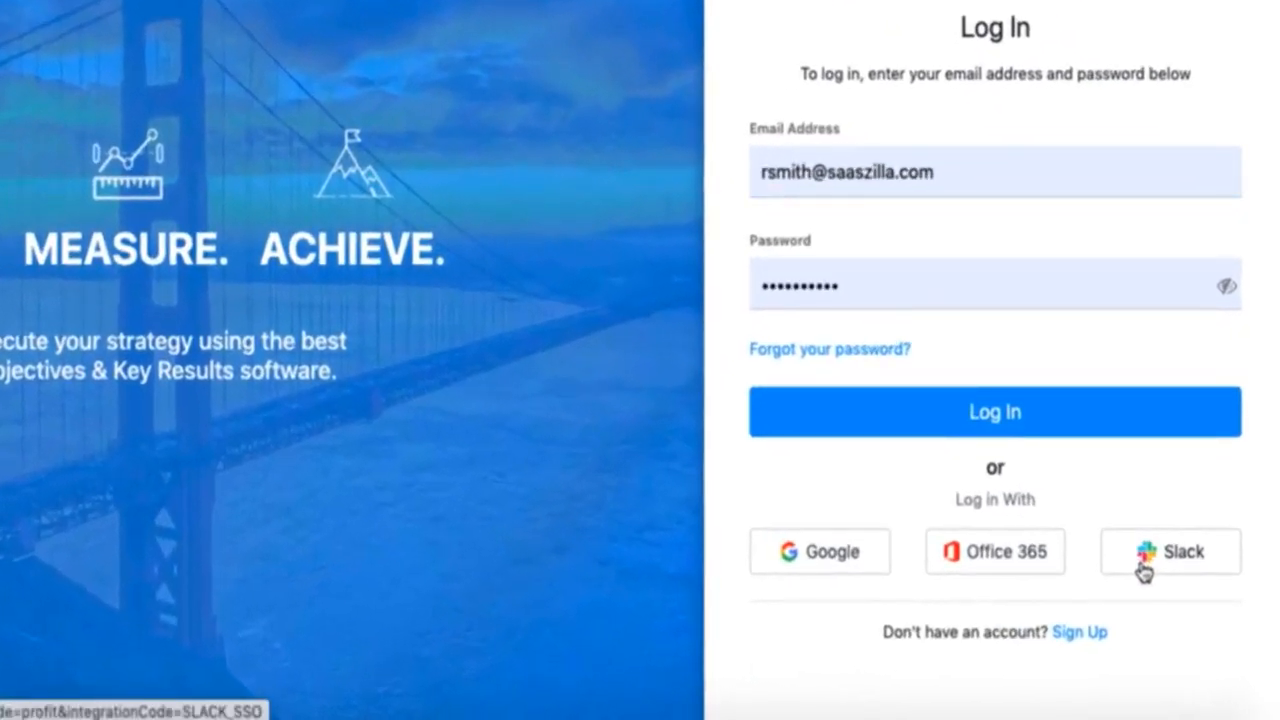
# Log in with Slack using the acmemarketing-hon5021 workspace URL
pyautogui.click(1170, 551)
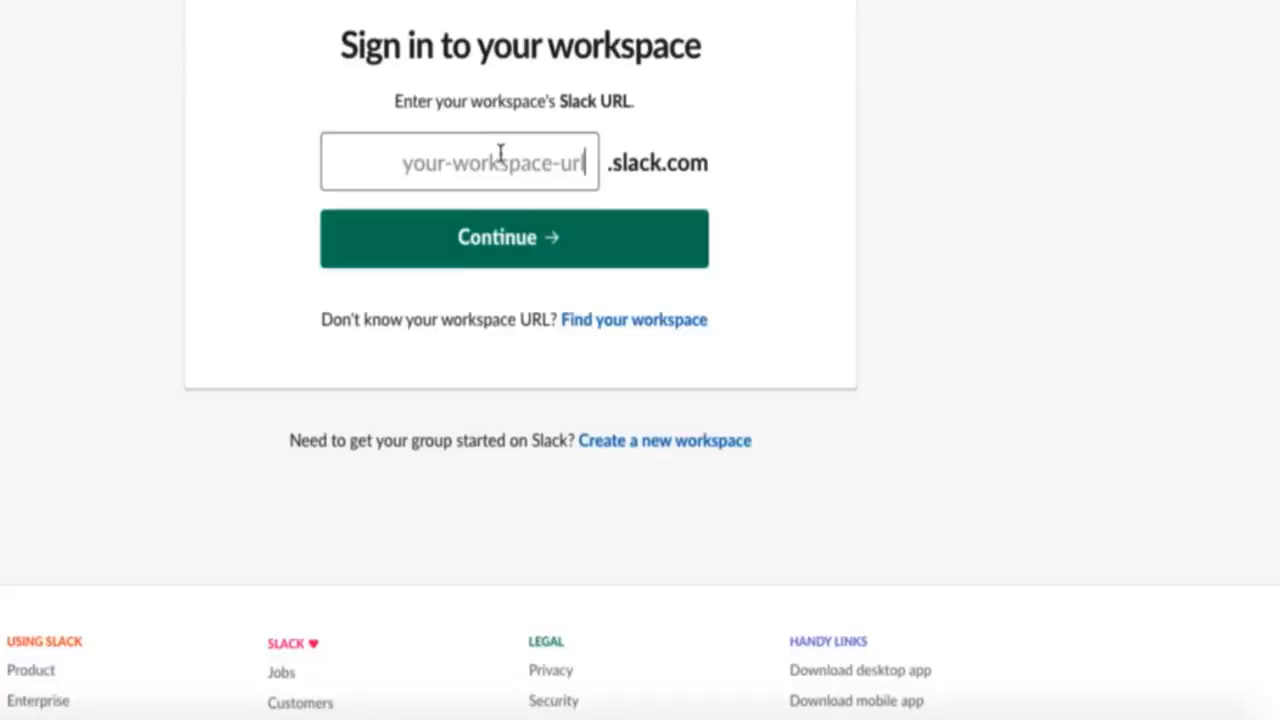
pyautogui.write('acmemarketing-hon5021')
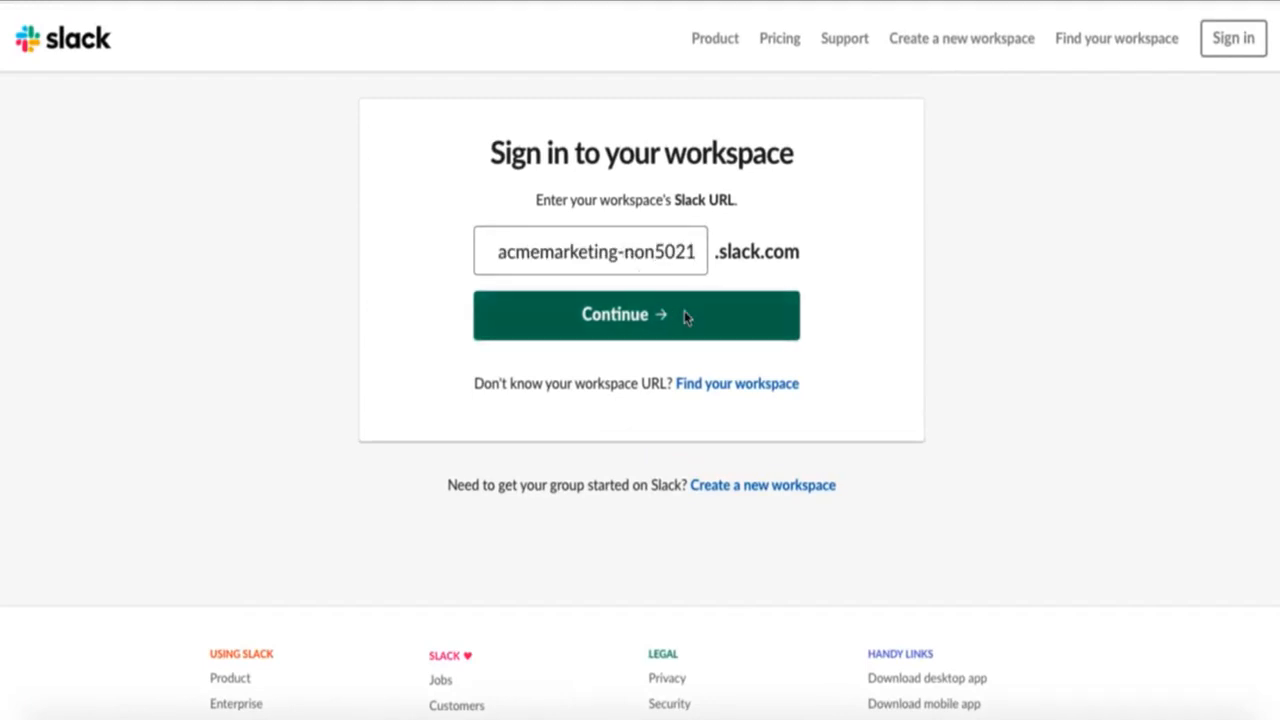
pyautogui.click(636, 315)
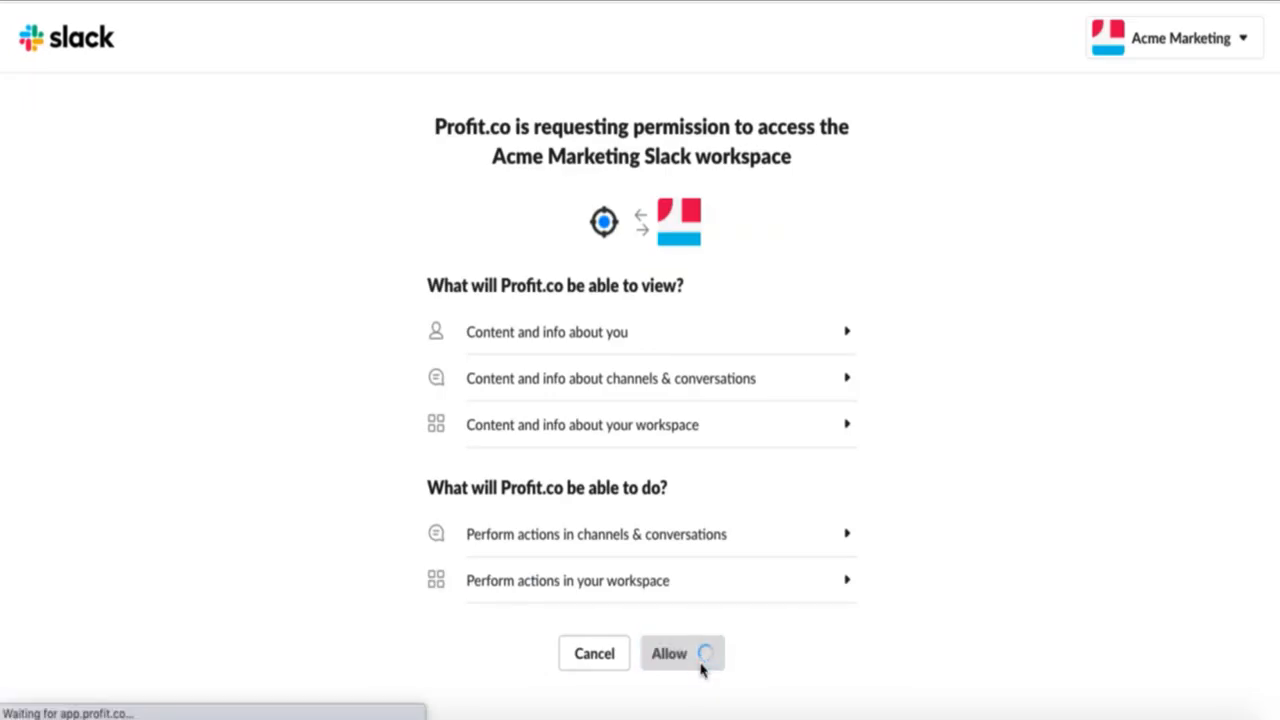
# Allow Profit.co access to the Acme Marketing workspace
pyautogui.click(668, 653)
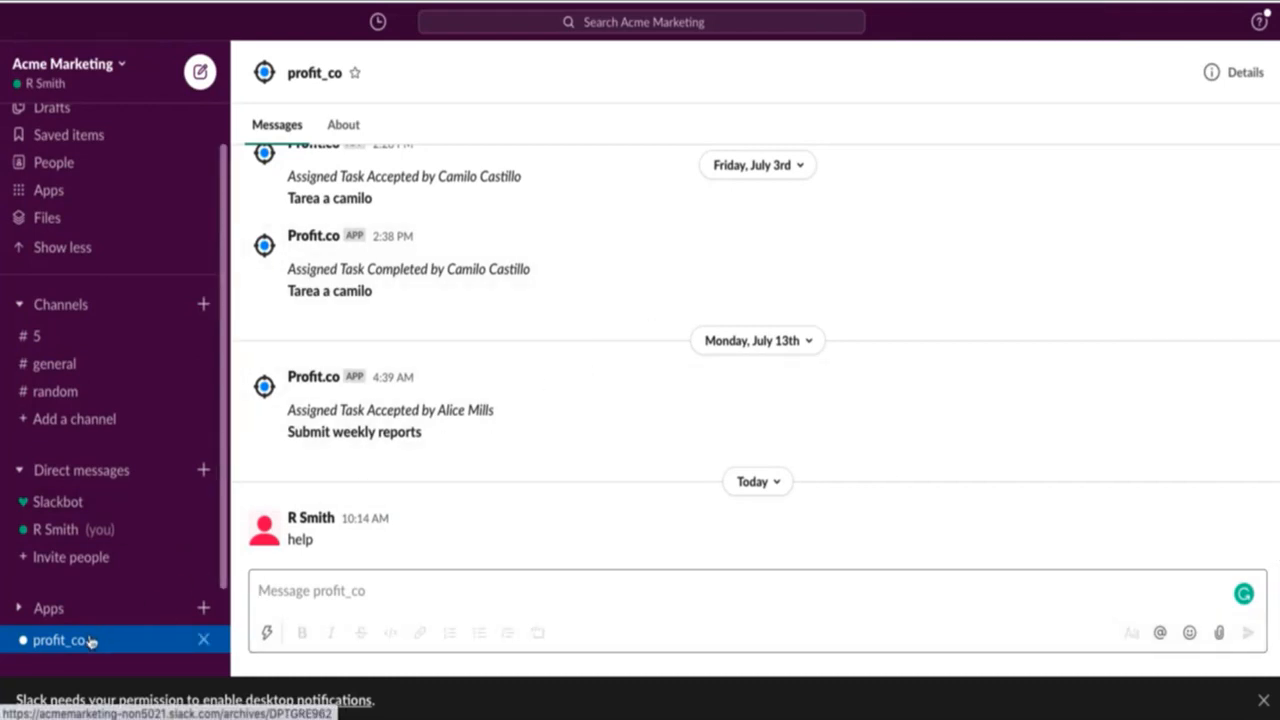
# Send the /checkin command in the profit_co app conversation
pyautogui.click(490, 590)
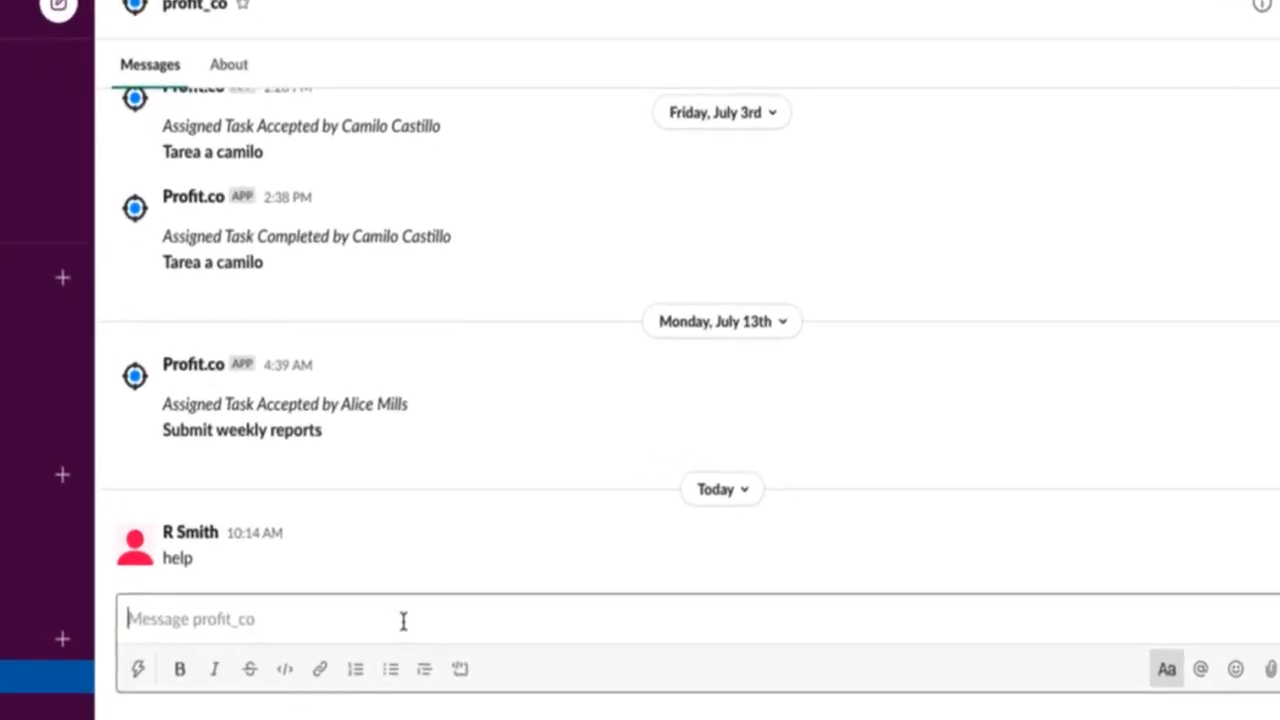
pyautogui.write('/checkin')
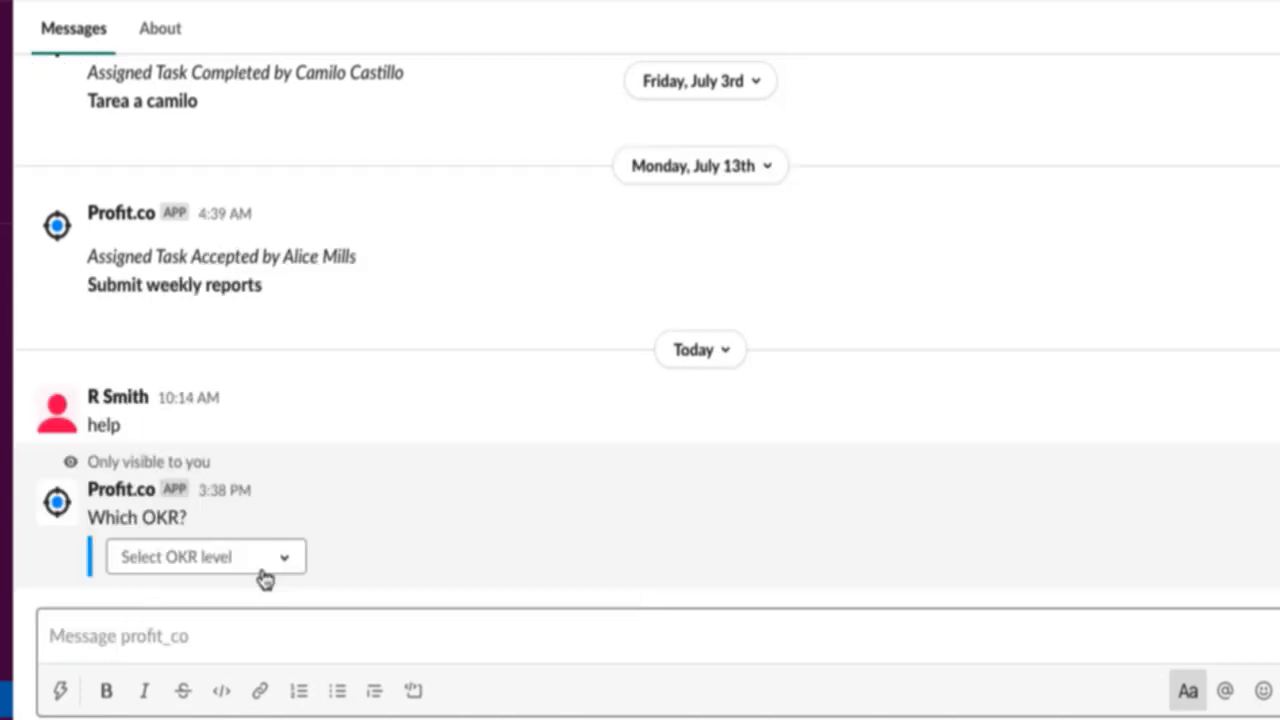
pyautogui.moveTo(267, 577)
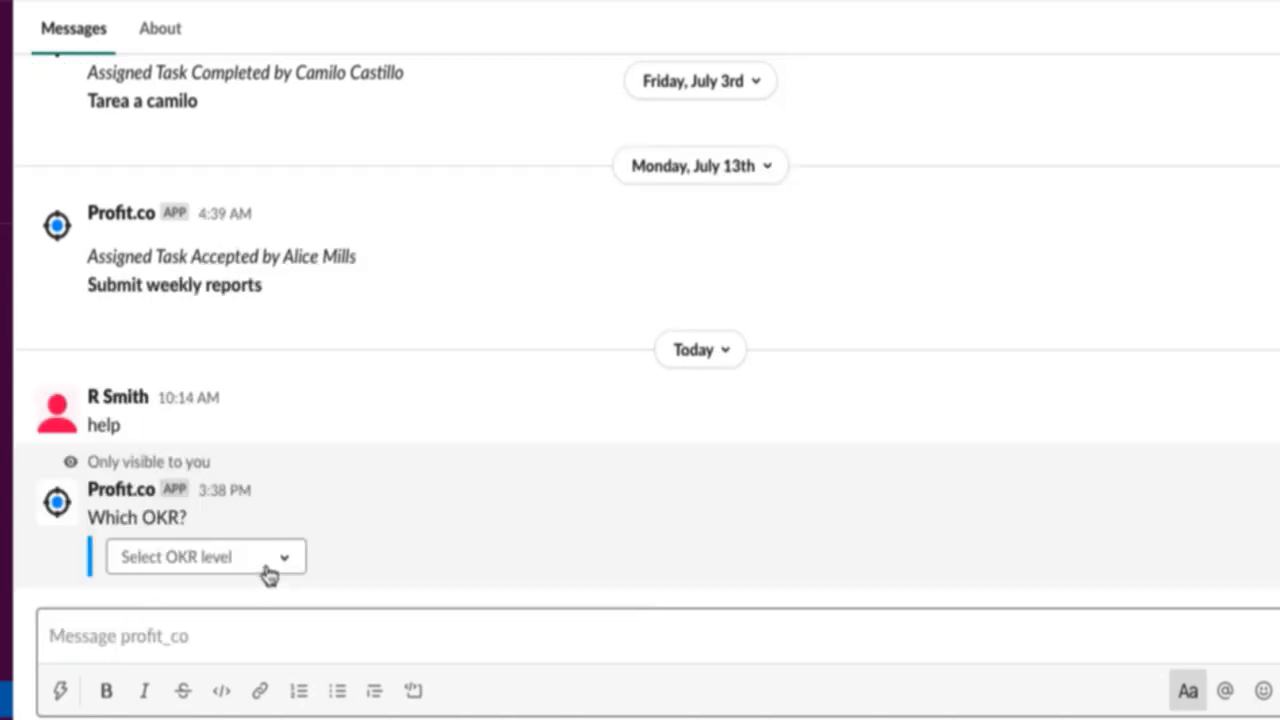
# Submit a check-in of 20 for an Individual OKR objective's key result
pyautogui.click(205, 557)
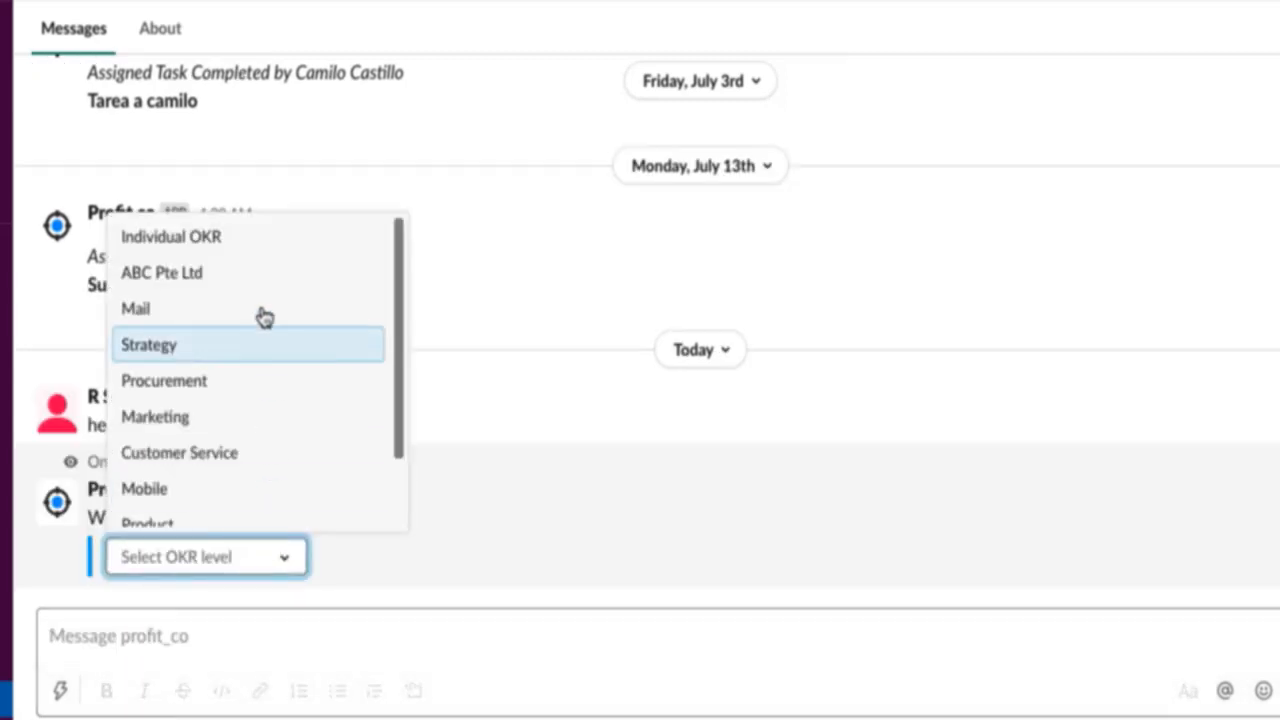
pyautogui.click(171, 237)
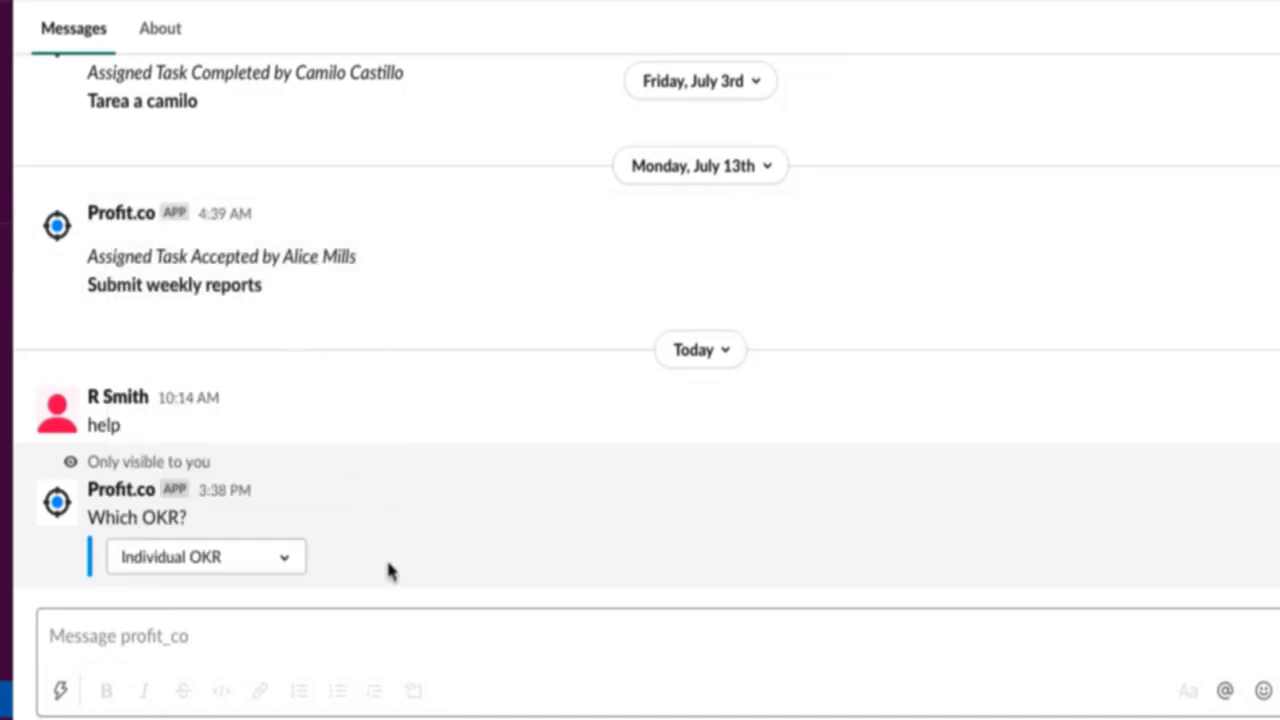
pyautogui.click(415, 557)
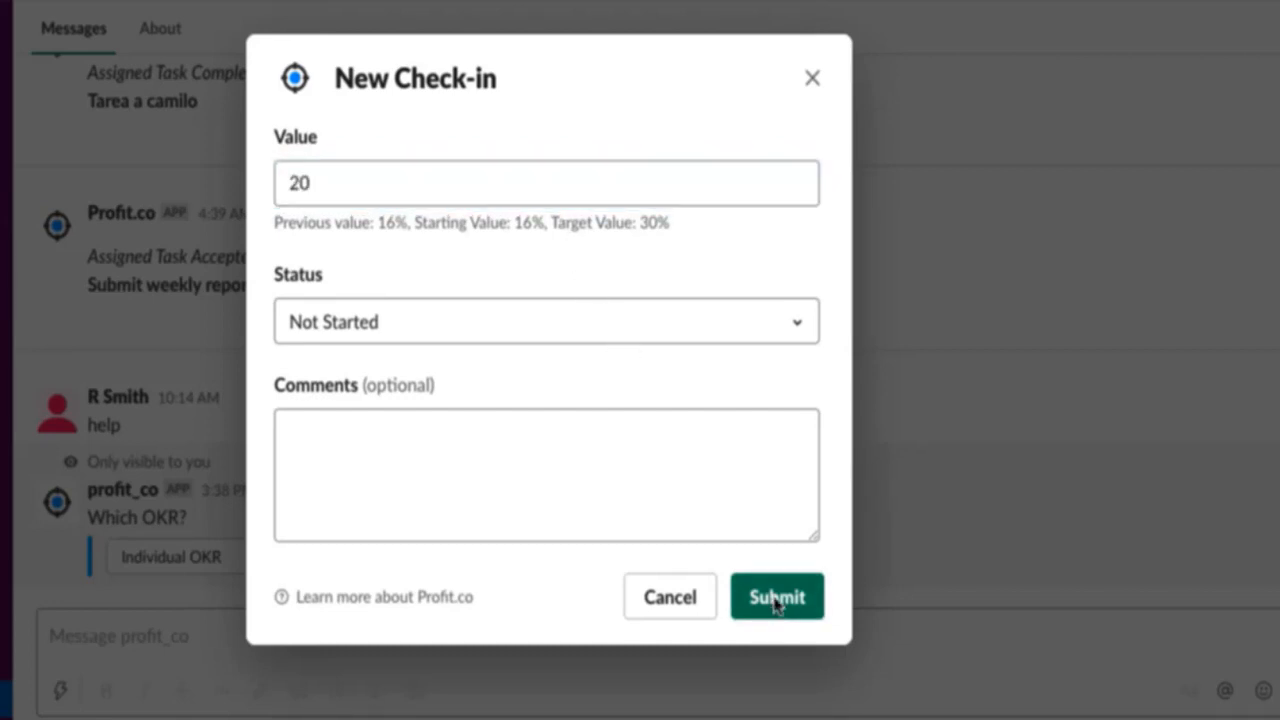
pyautogui.click(777, 596)
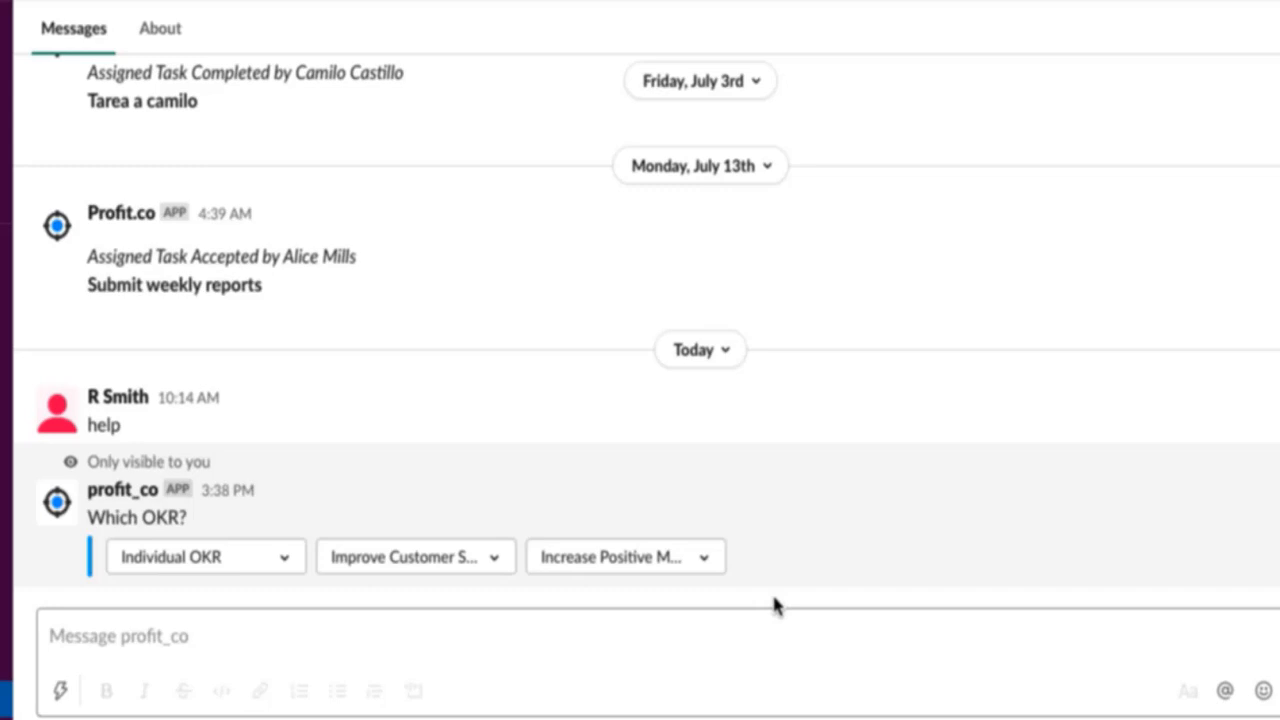